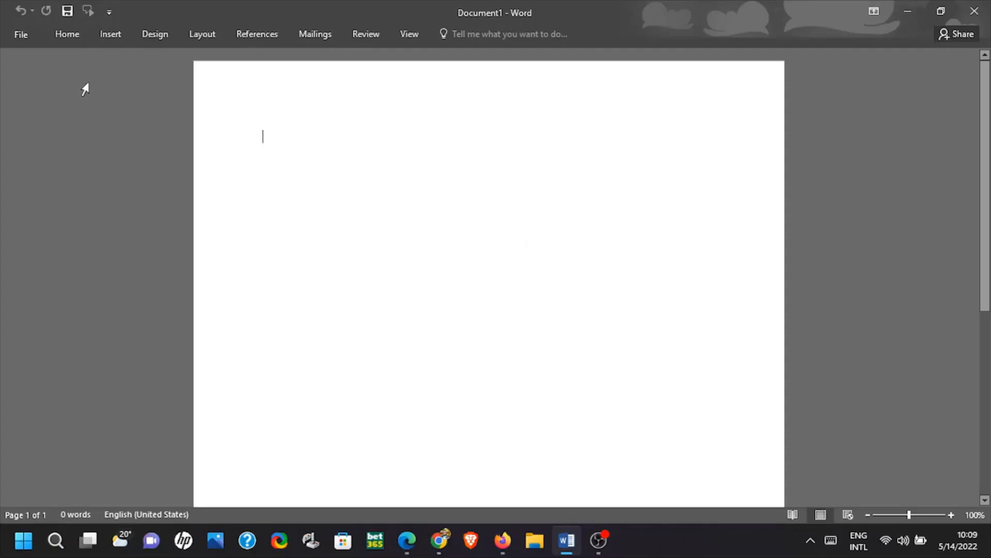
{"action": "mouse_move", "coordinate": [102, 53]}
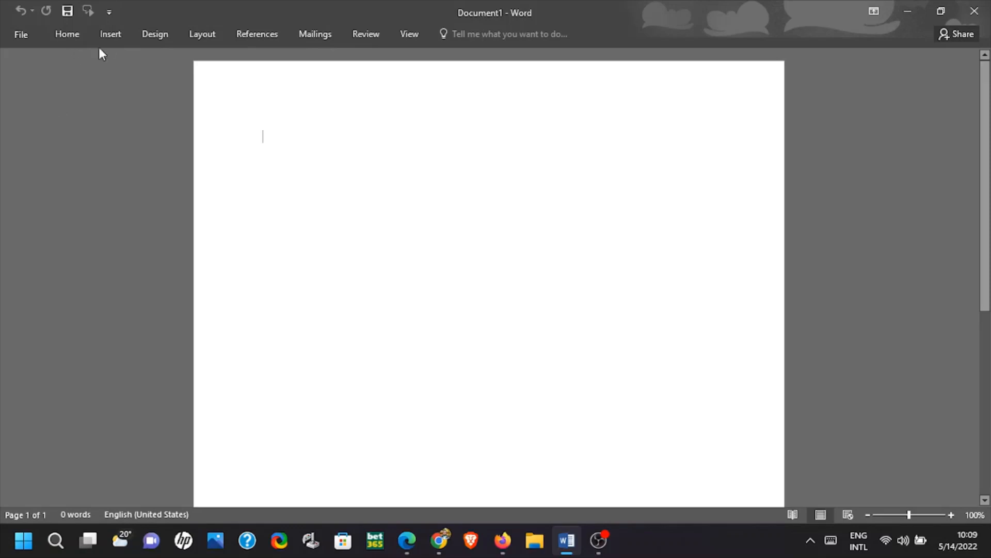
Step: Switch the ribbon to the Insert commands in the blank document
{"action": "left_click", "coordinate": [110, 34]}
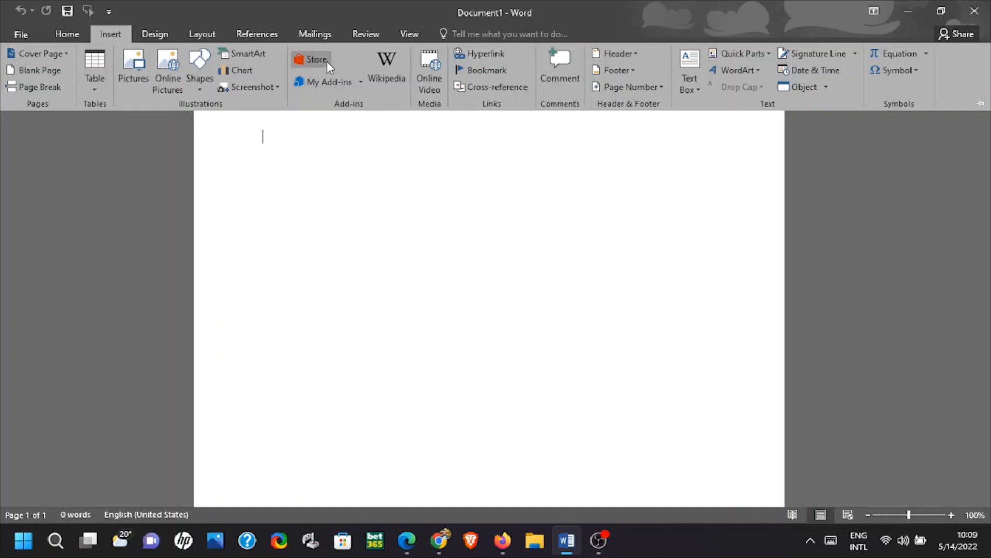
Step: Open the Office Add-ins store and search for 'QR'
{"action": "left_click", "coordinate": [313, 59]}
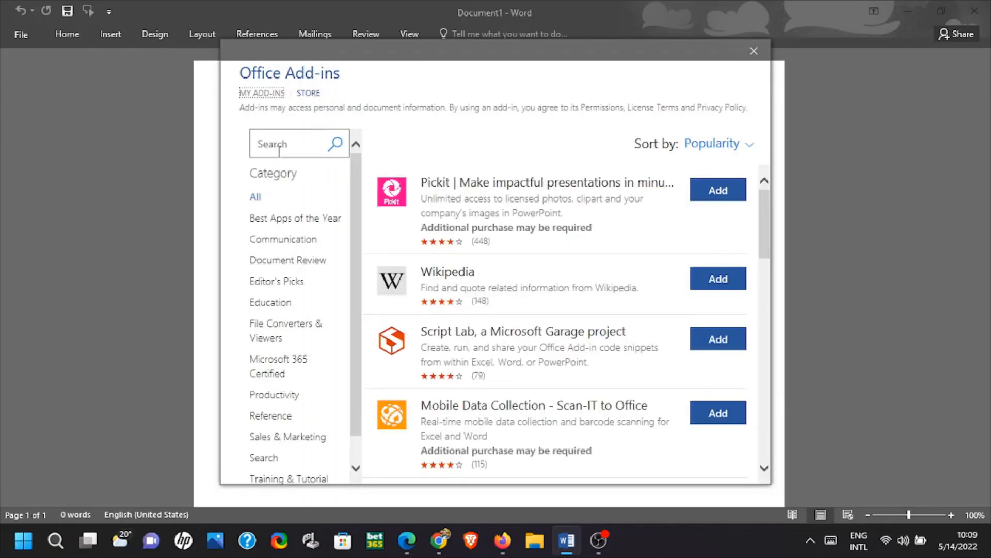
{"action": "left_click", "coordinate": [285, 143]}
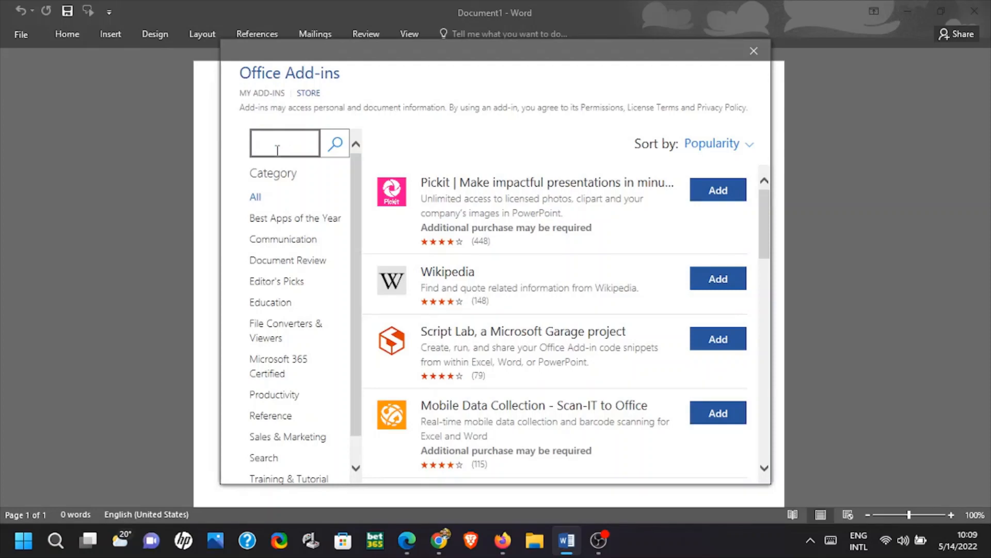
{"action": "type", "text": "q"}
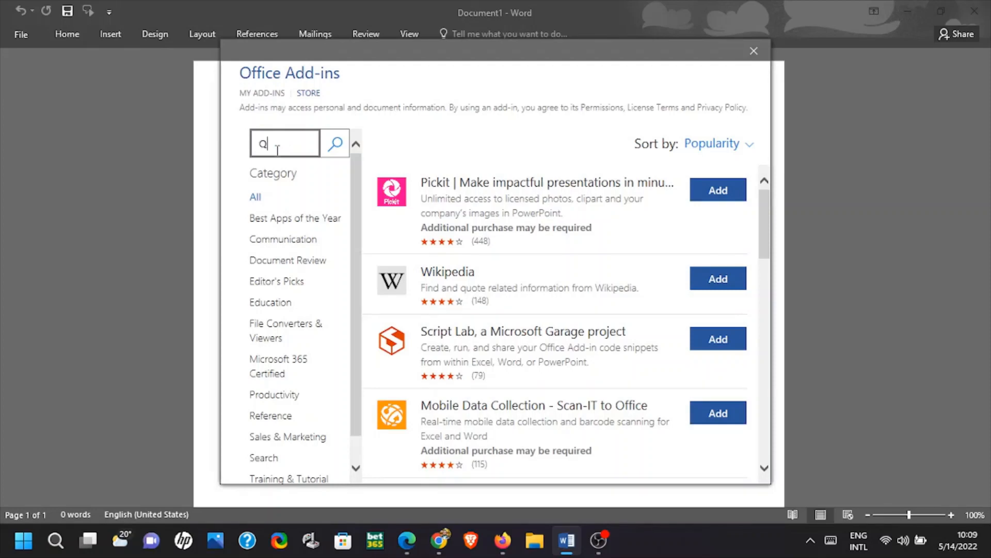
{"action": "type", "text": "R"}
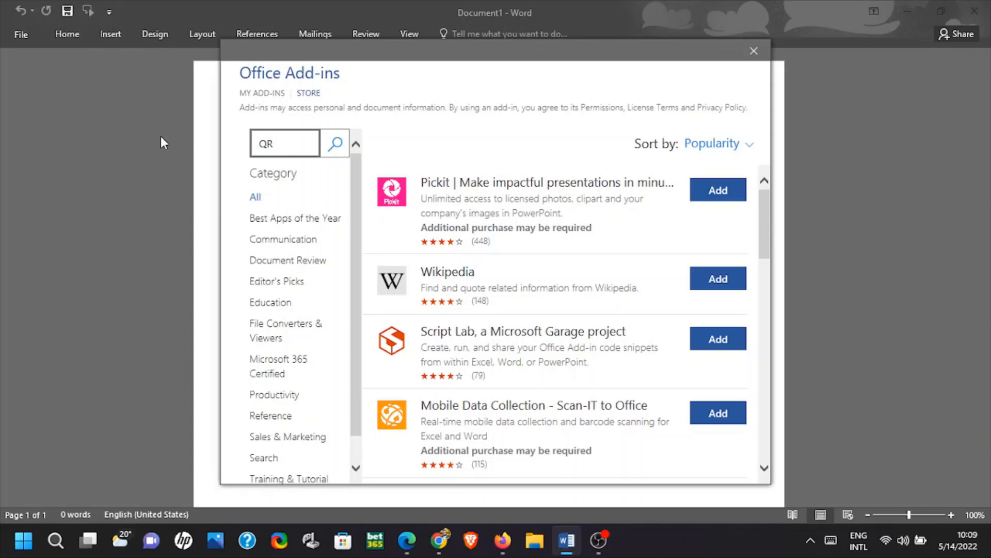
{"action": "left_click", "coordinate": [335, 143]}
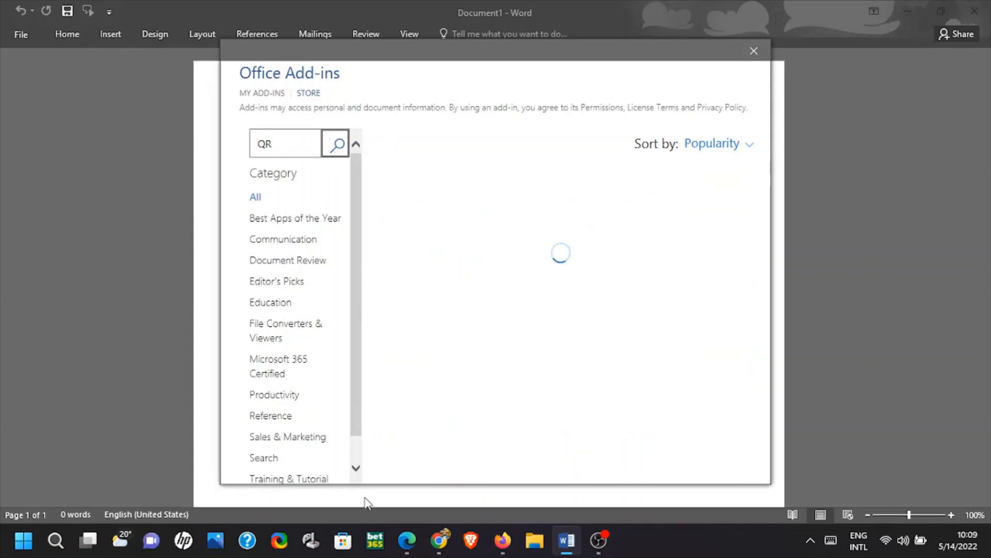
Step: Add QR4Office from the search results and accept its license terms
{"action": "left_click", "coordinate": [336, 143]}
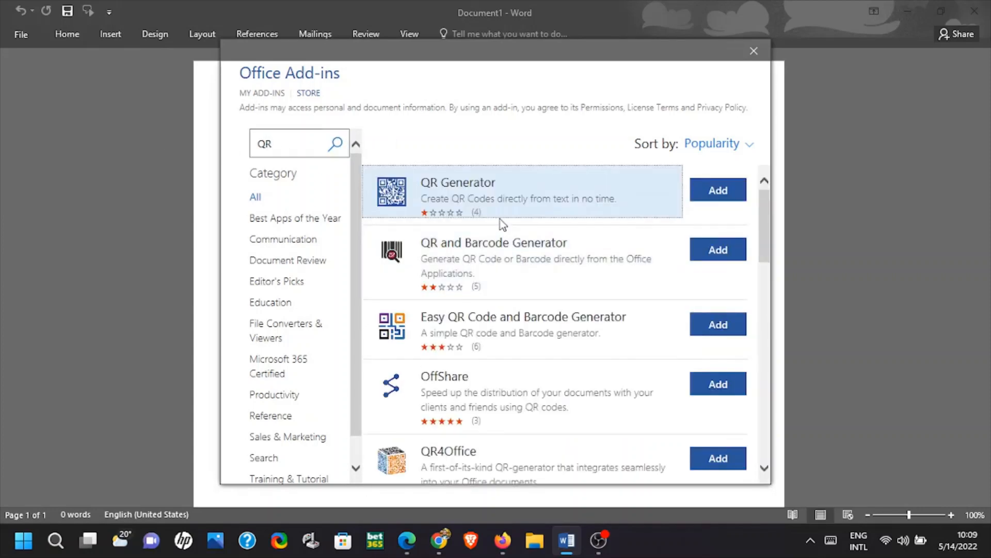
{"action": "scroll", "scroll_direction": "down", "scroll_amount": 3}
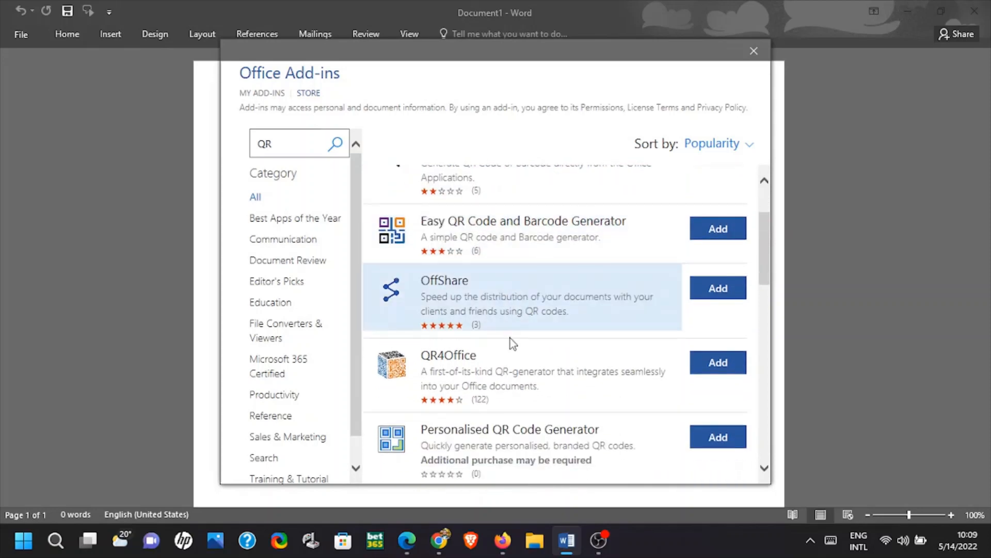
{"action": "mouse_move", "coordinate": [614, 373]}
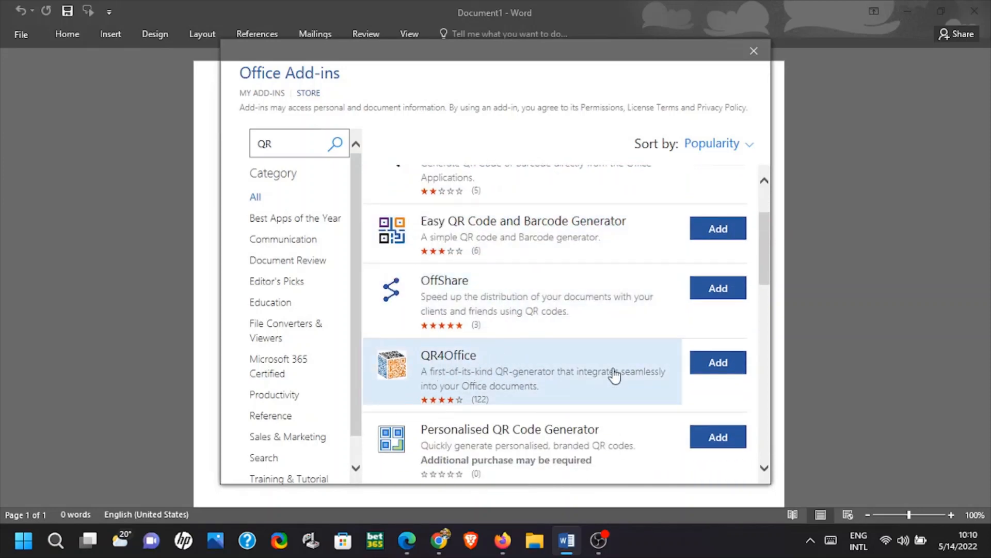
{"action": "left_click", "coordinate": [717, 362]}
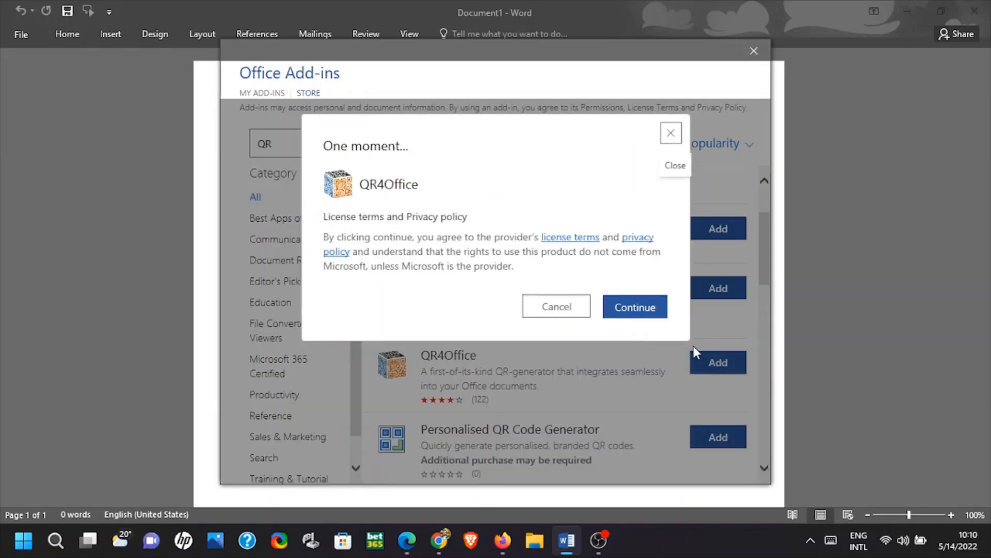
{"action": "left_click", "coordinate": [634, 307]}
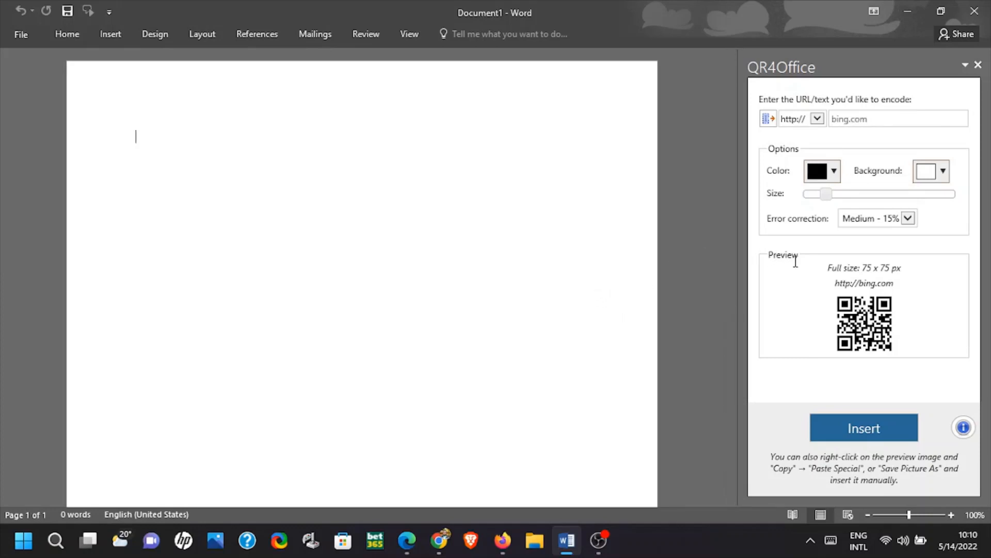
{"action": "mouse_move", "coordinate": [836, 289]}
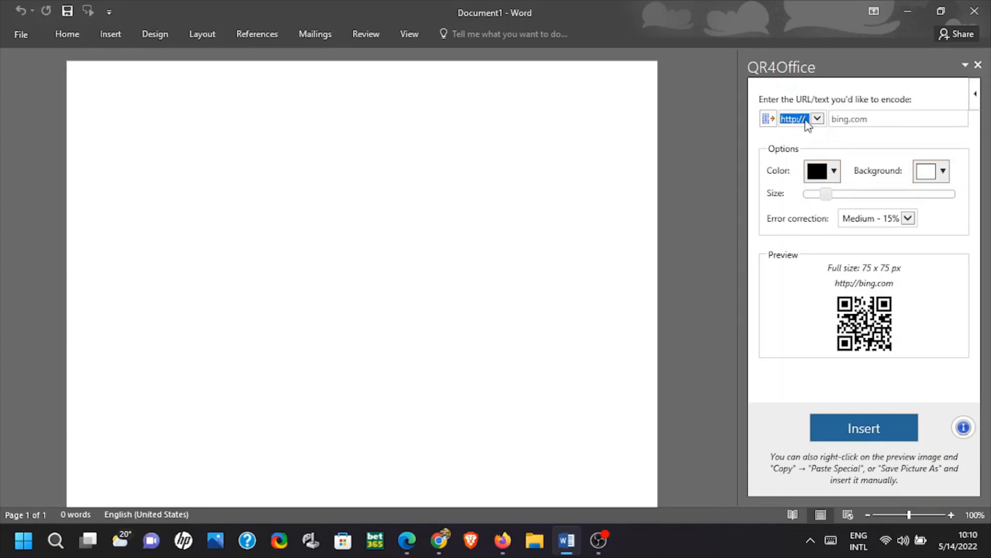
{"action": "left_click", "coordinate": [817, 118]}
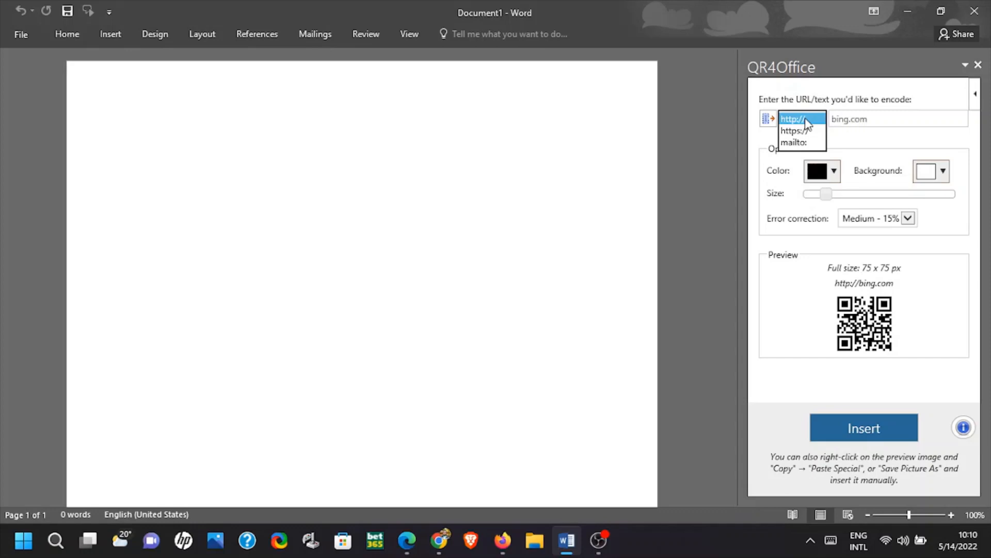
{"action": "left_click", "coordinate": [789, 119]}
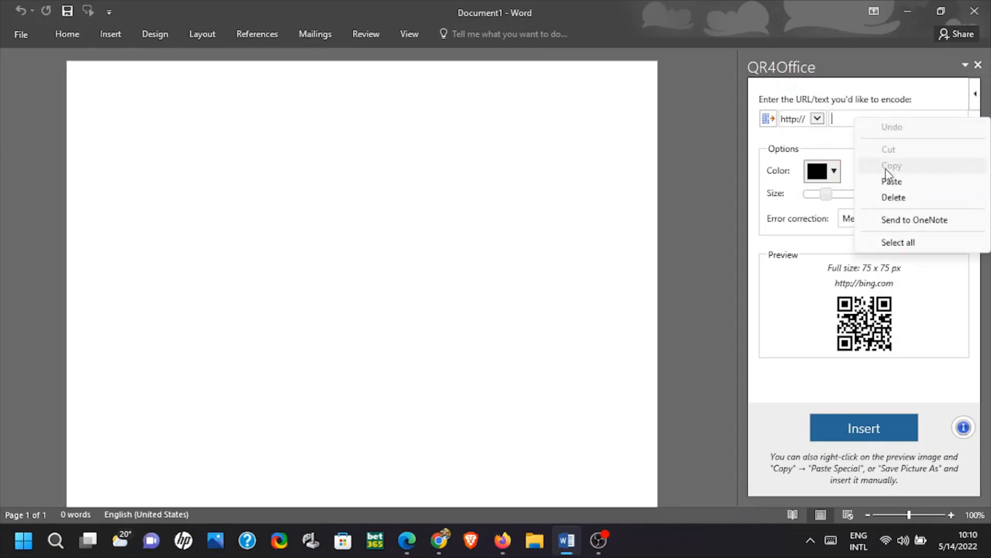
{"action": "left_click", "coordinate": [893, 181]}
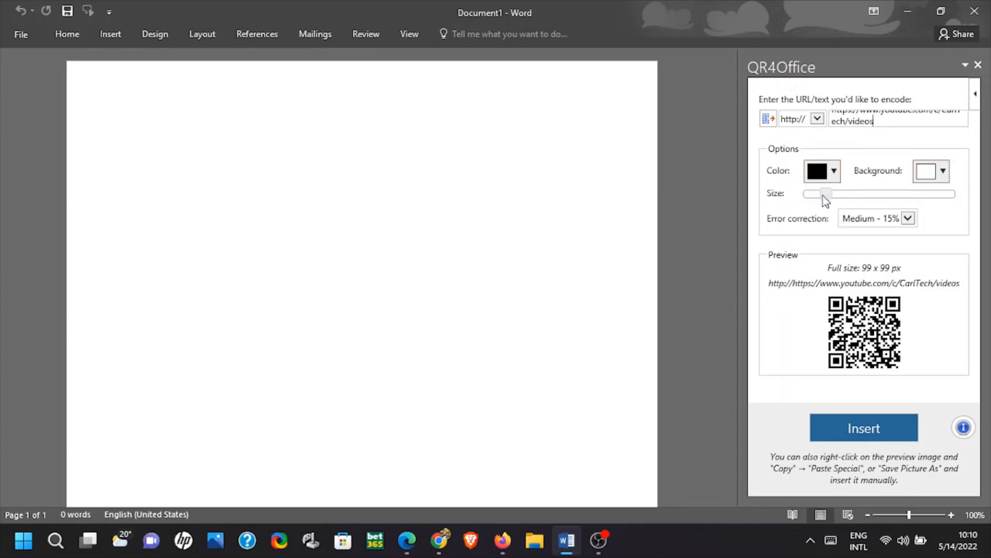
Step: Set the QR code size to 264 × 264 px and insert it into the document
{"action": "left_click_drag", "start_coordinate": [823, 193], "coordinate": [874, 217]}
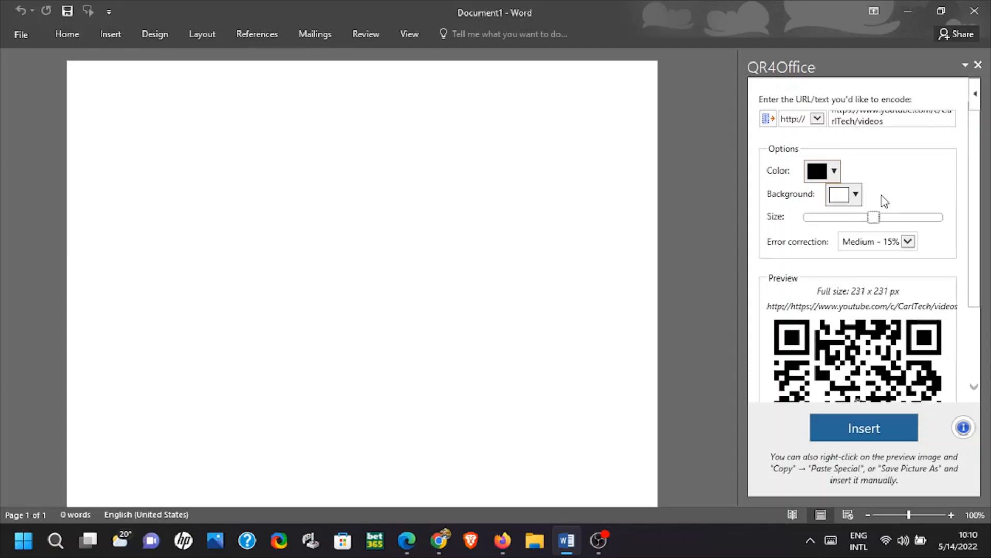
{"action": "left_click_drag", "start_coordinate": [875, 217], "coordinate": [873, 218]}
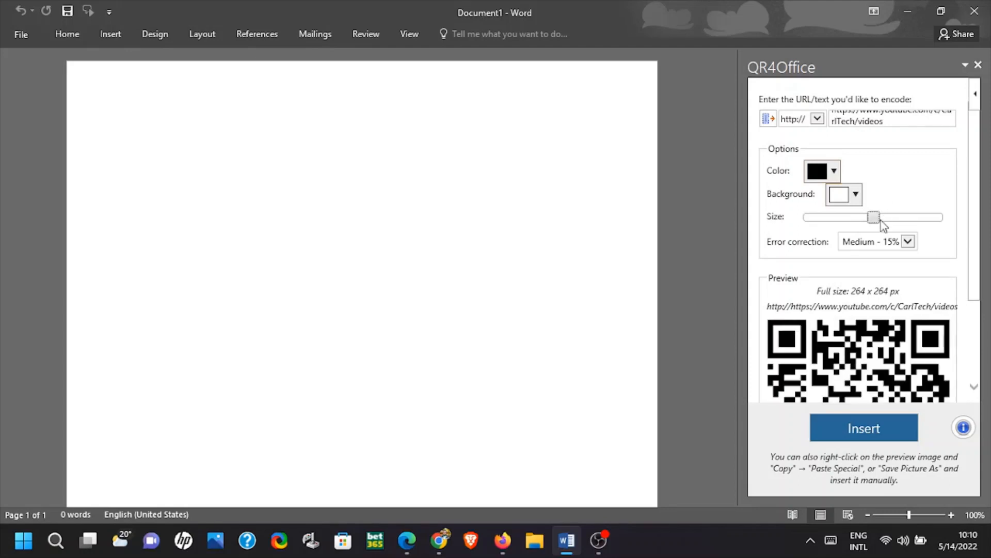
{"action": "scroll", "scroll_direction": "down", "scroll_amount": 3}
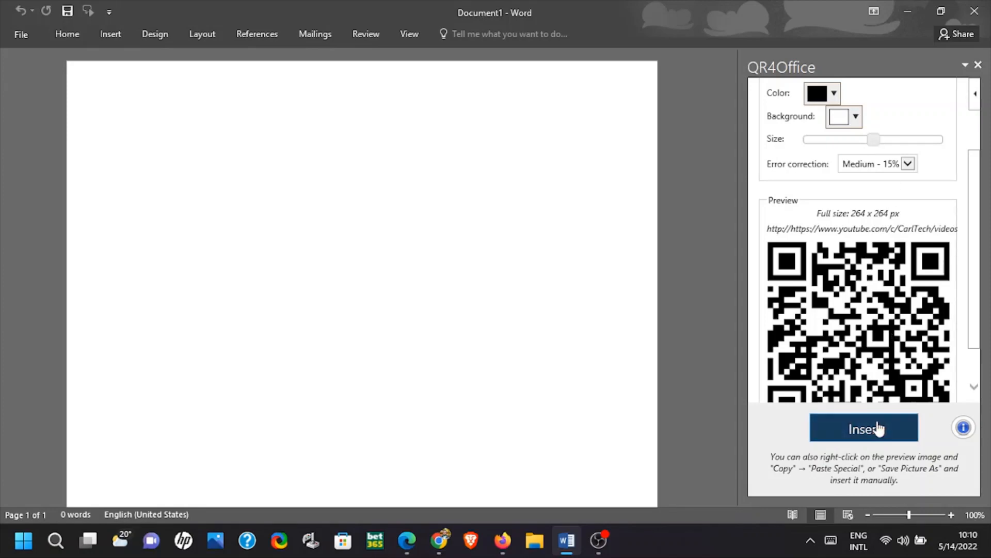
{"action": "mouse_move", "coordinate": [864, 428]}
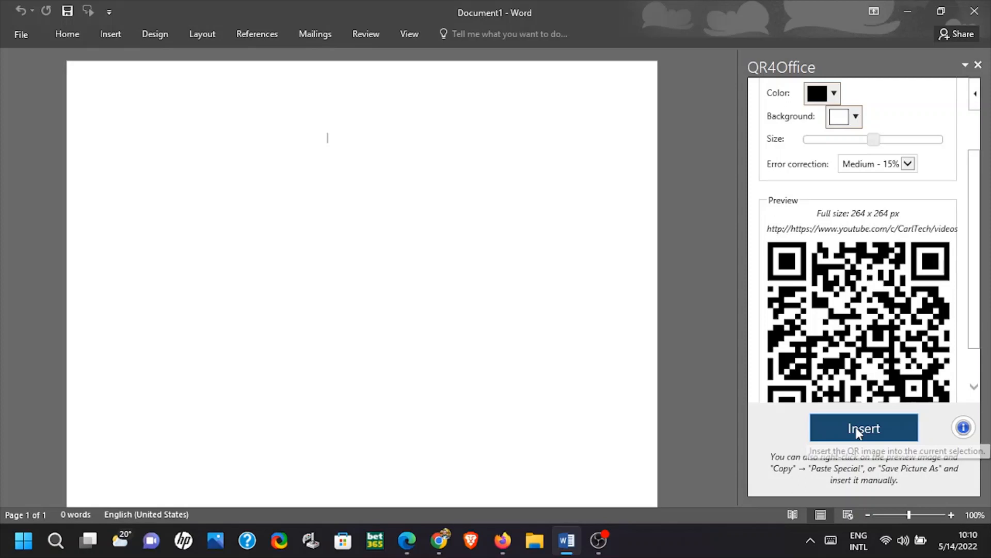
{"action": "left_click", "coordinate": [864, 428]}
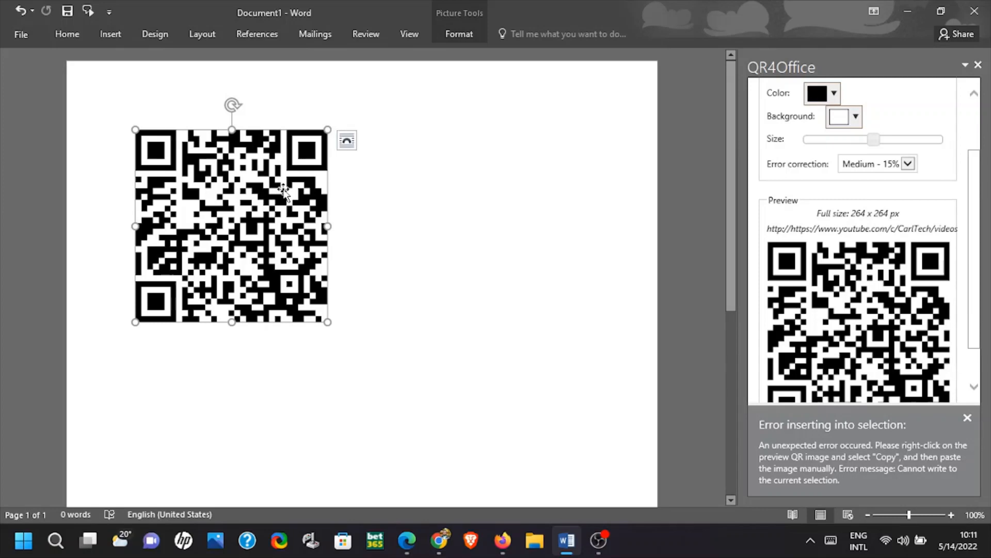
{"action": "mouse_move", "coordinate": [280, 203]}
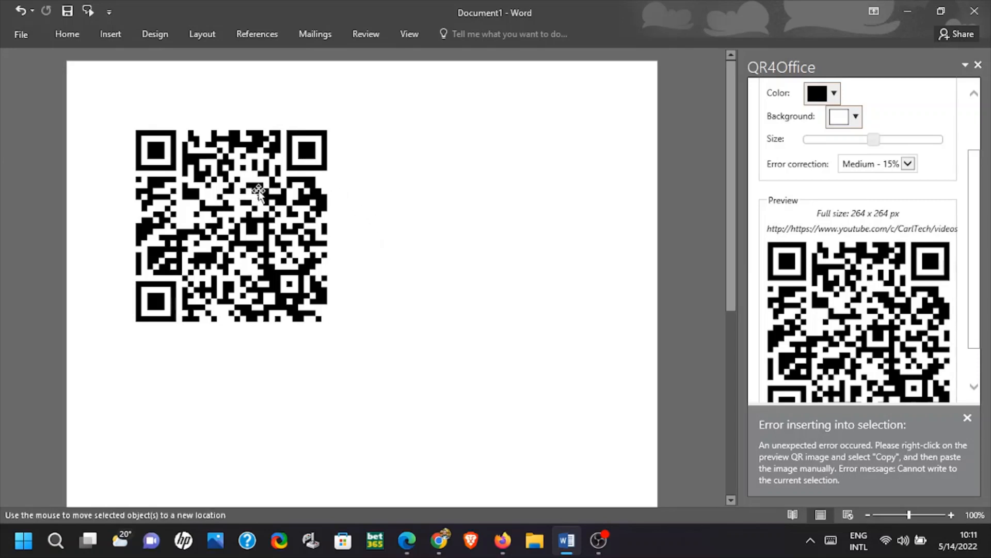
Step: Select the inserted QR code image on the page
{"action": "left_click", "coordinate": [231, 224]}
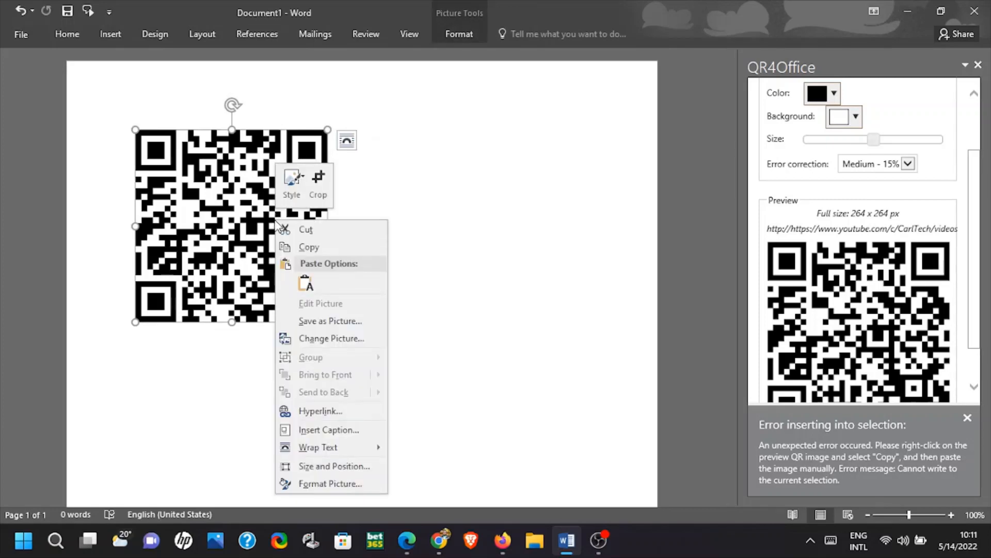
{"action": "mouse_move", "coordinate": [245, 314]}
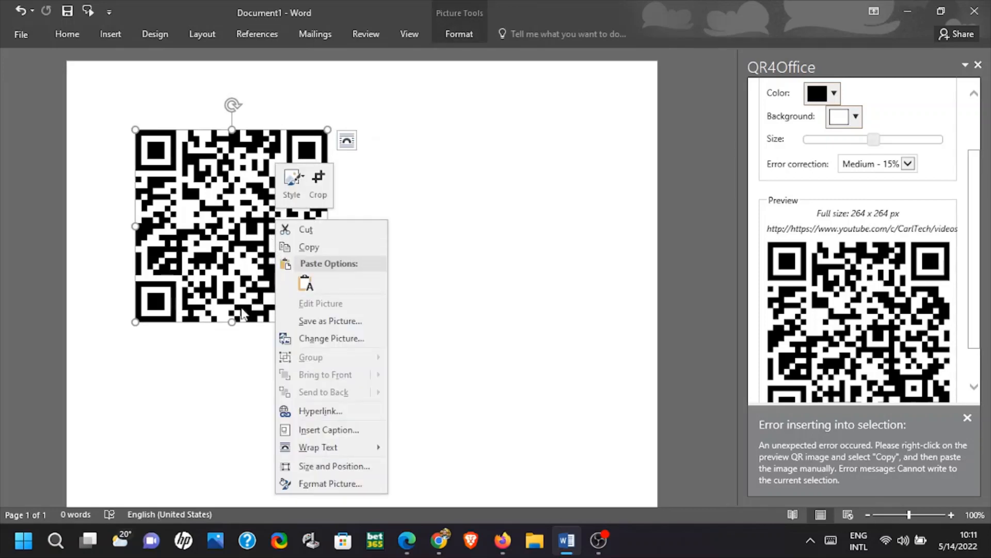